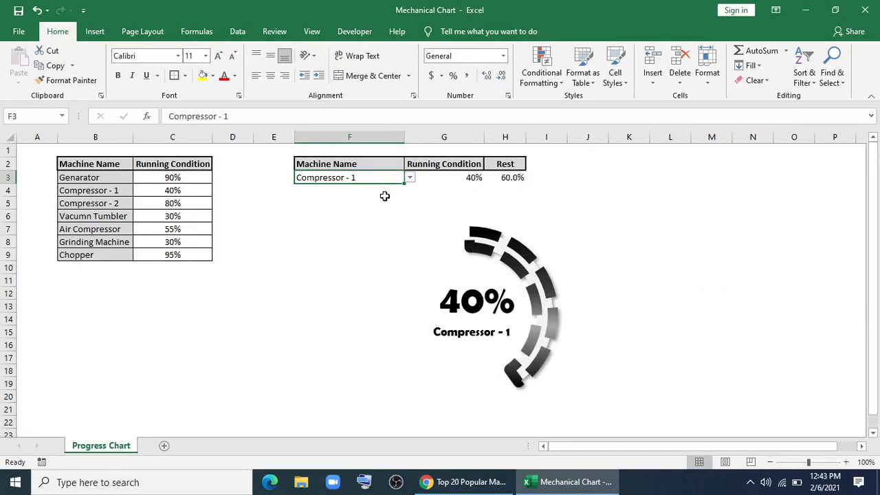
Step: Pick Vacumn Tumbler, Genarator, then Grinding Machine from the F3 dropdown, ending at 30%
click(410, 175)
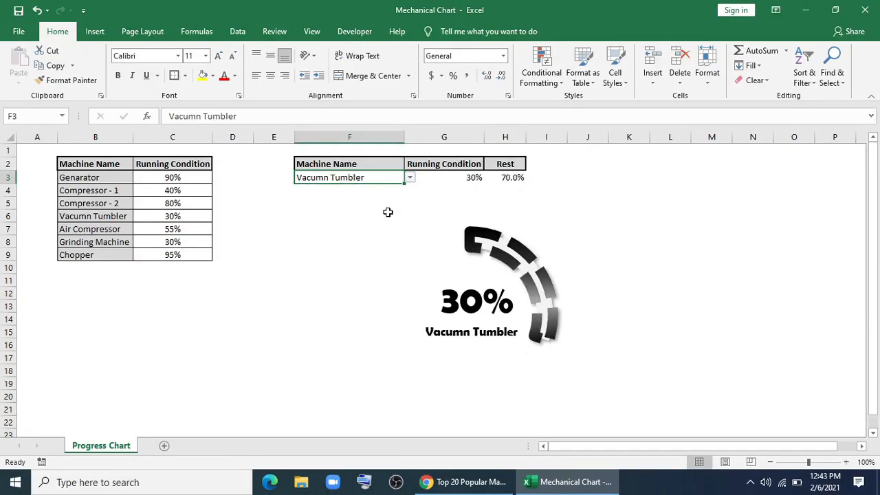
click(410, 178)
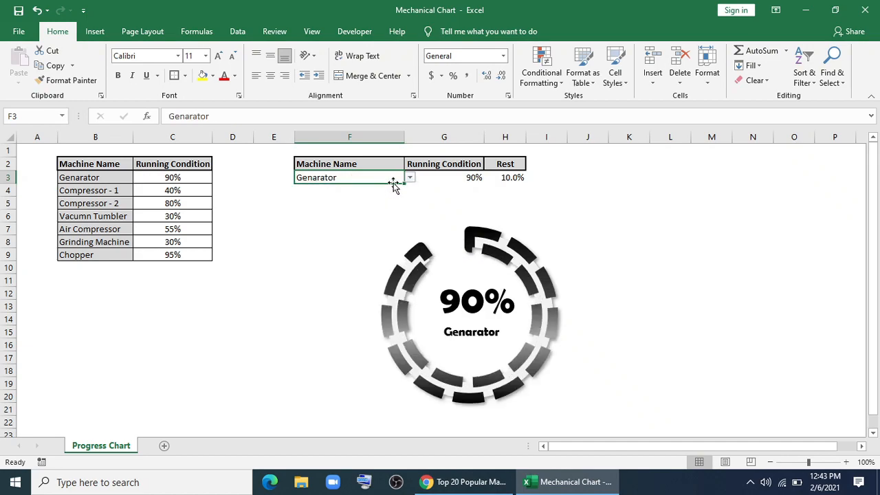
click(410, 177)
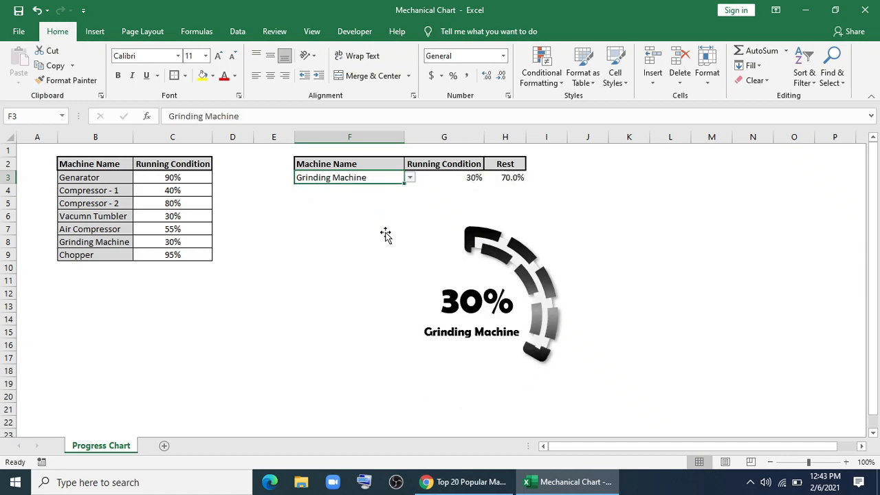
click(410, 177)
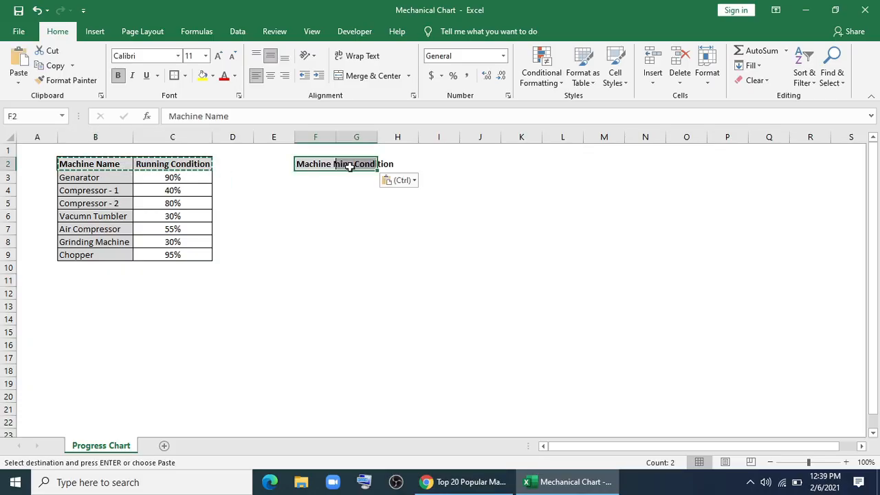
Step: Add a Rest header in H2 and widen columns F through H
text(Rest)
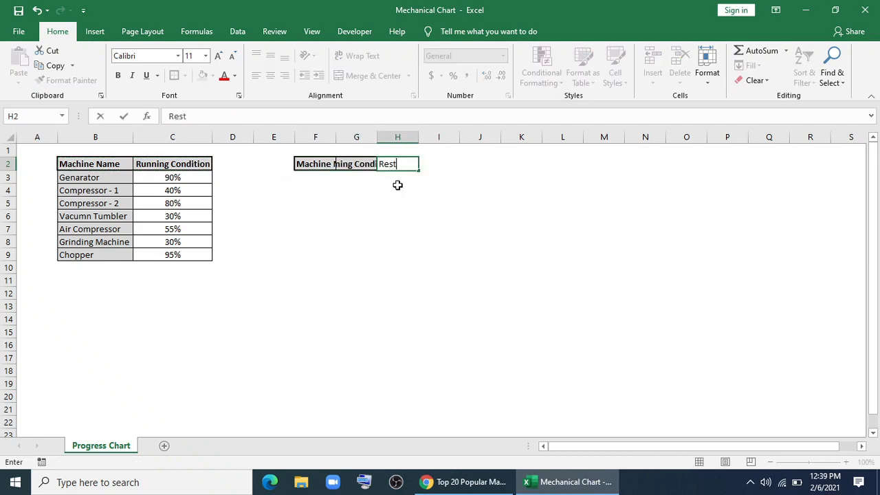
click(66, 79)
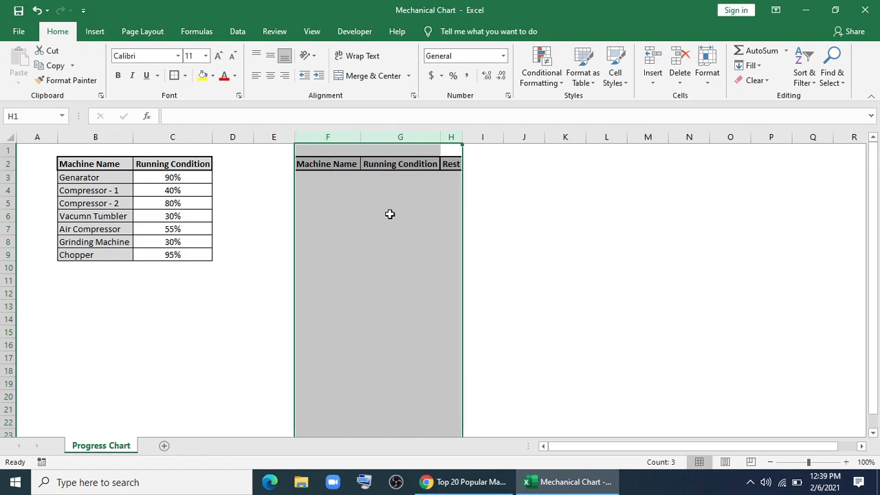
click(443, 216)
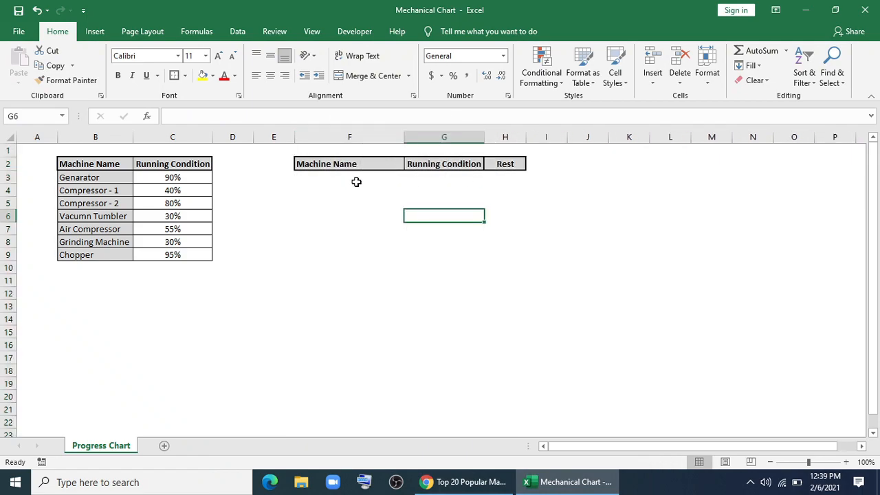
click(349, 177)
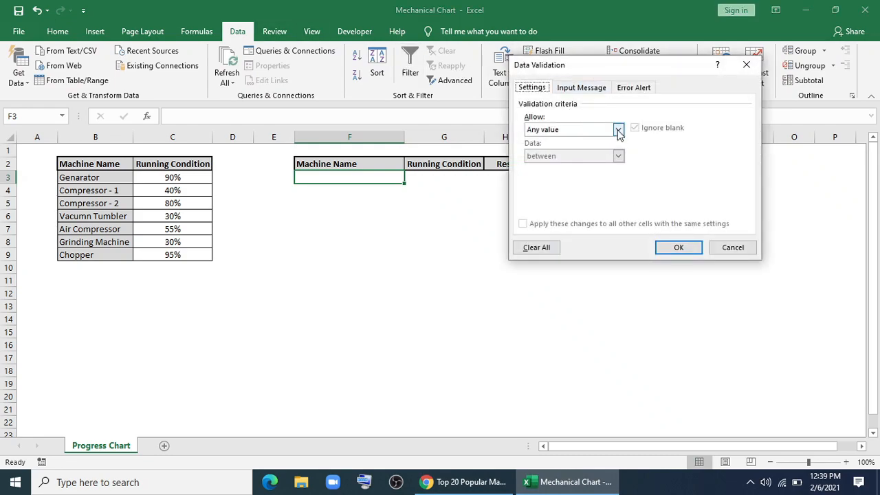
Step: Restrict F3 to a list sourced from B3:B9 and choose Genarator
click(617, 130)
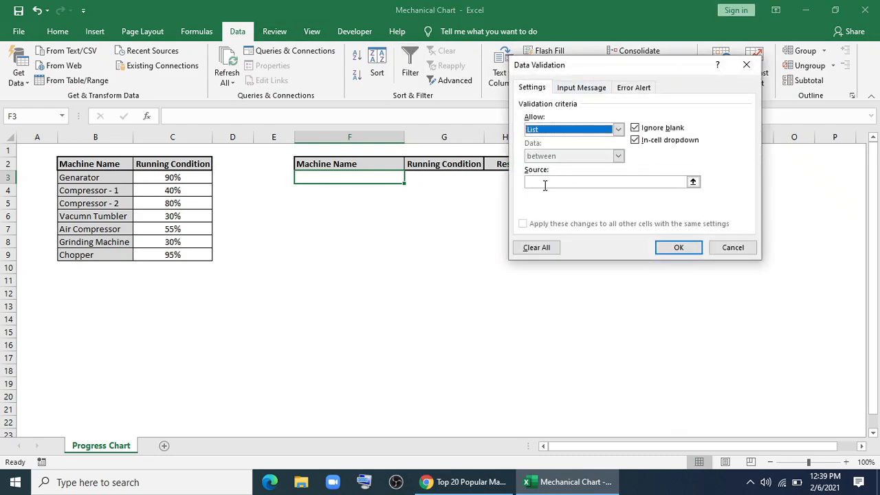
drag(95, 177, 95, 267)
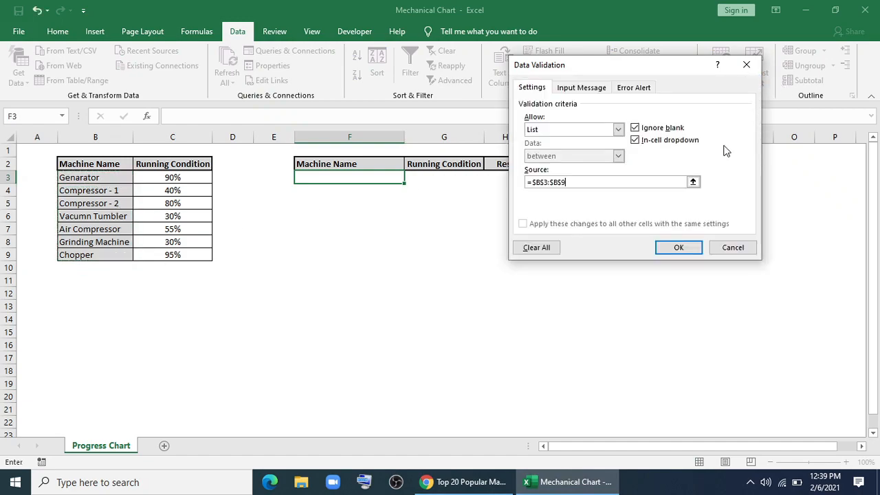
click(679, 247)
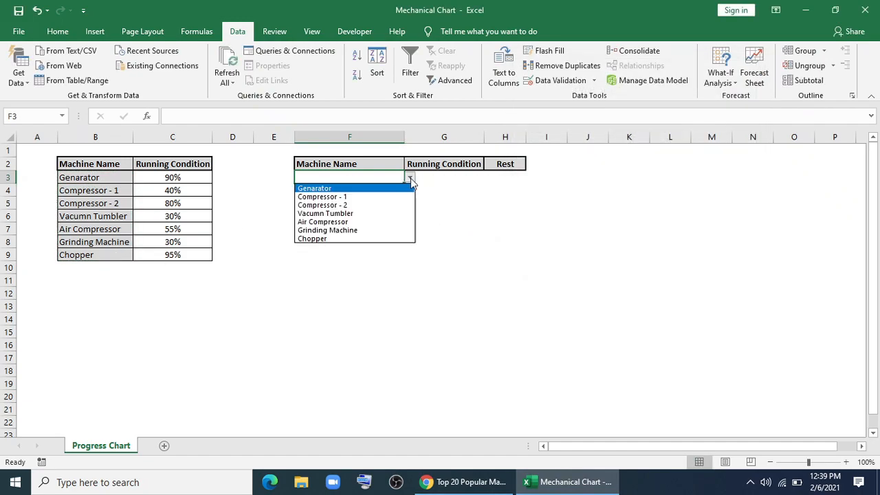
click(313, 187)
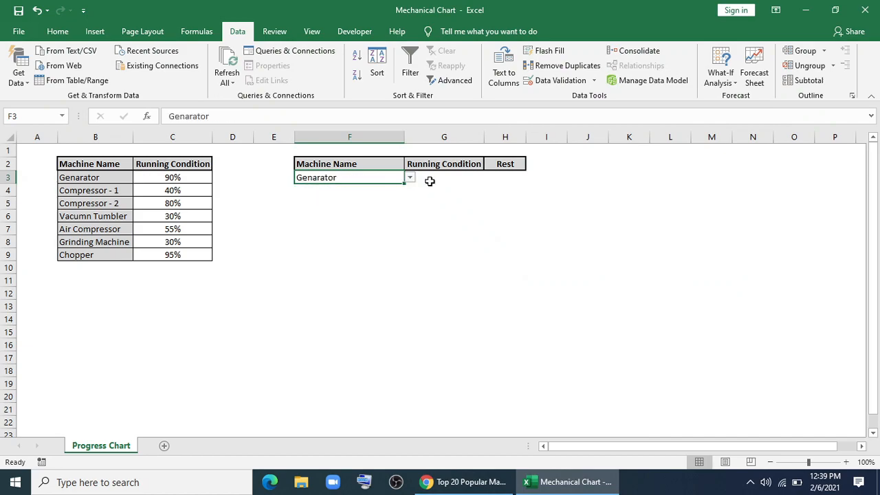
Step: Enter =VLOOKUP(F3,B3:C9,2,0) in G3, returning 90% for Genarator
text(=vl)
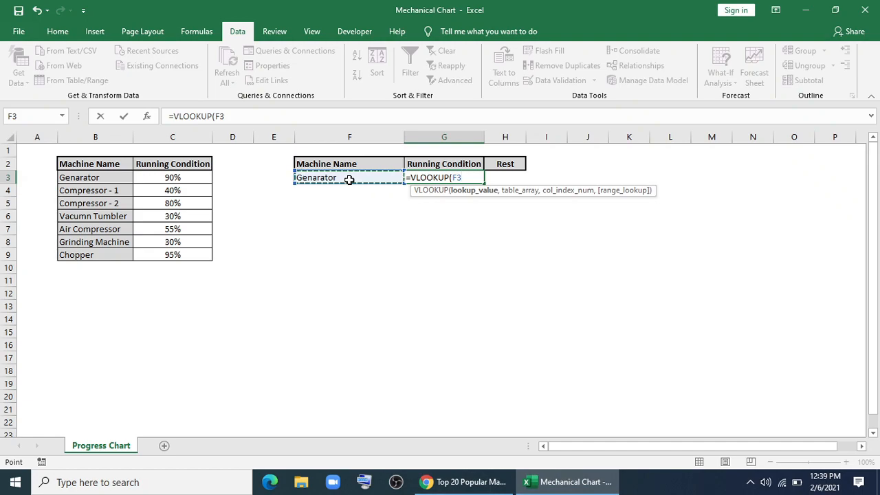
drag(95, 176, 172, 255)
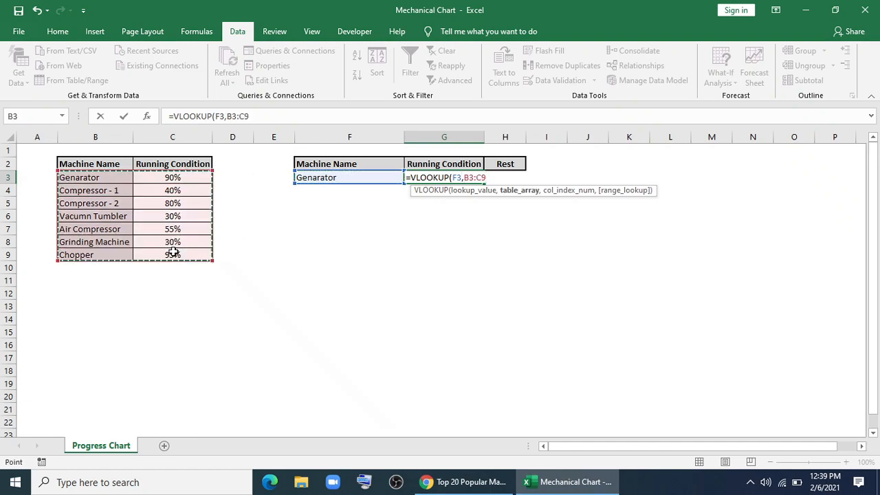
text(,0)
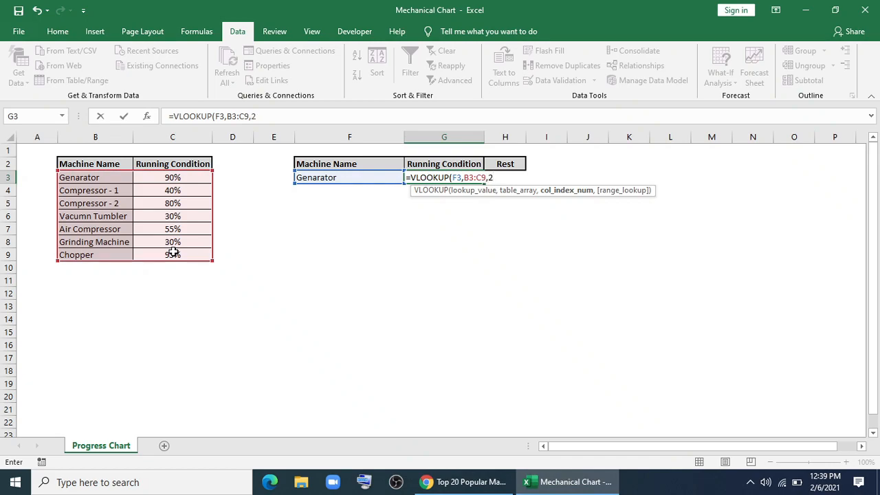
text(0)
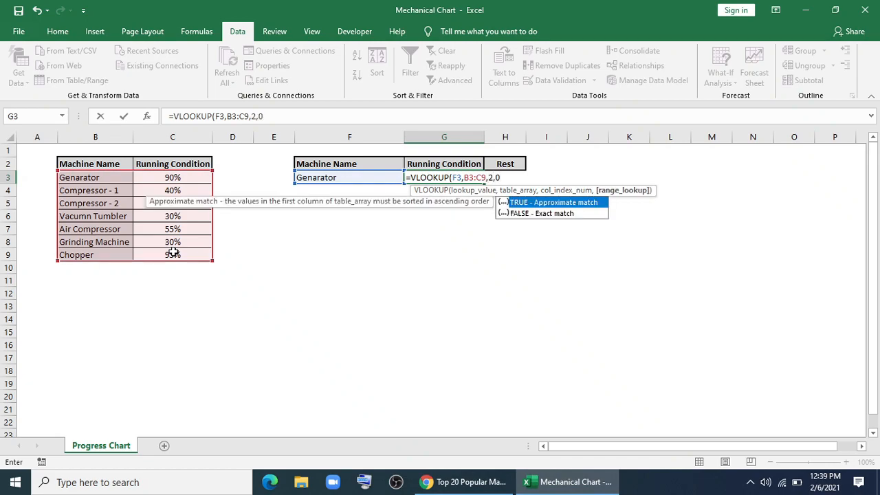
key(Return)
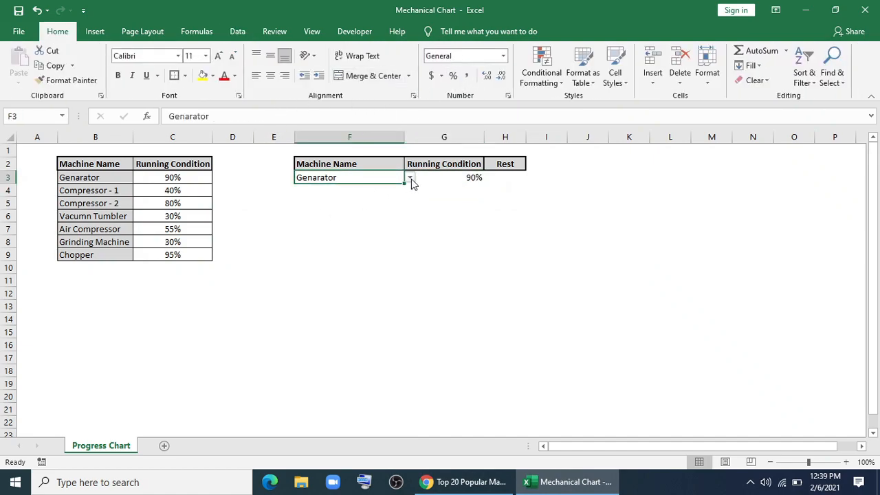
Step: Enter =100%-G3 in H3 so Rest shows 10.0%, then select row F3:H3
click(410, 177)
text(=1)
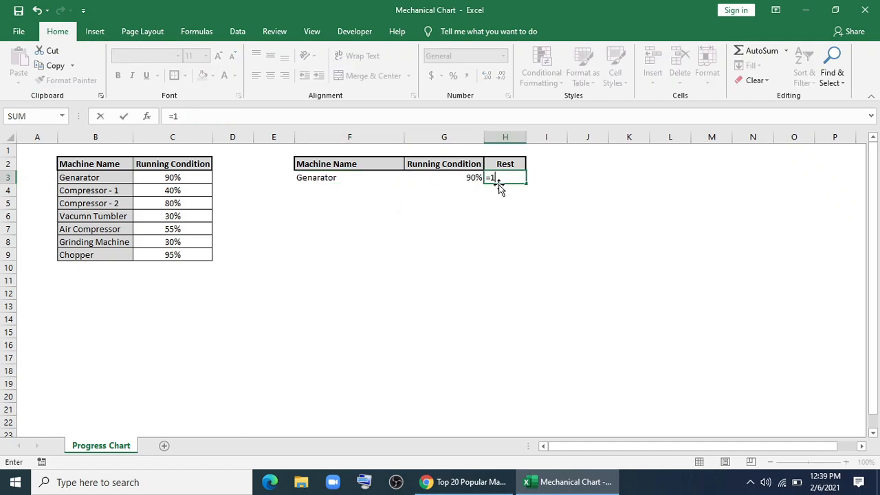
text(00%)
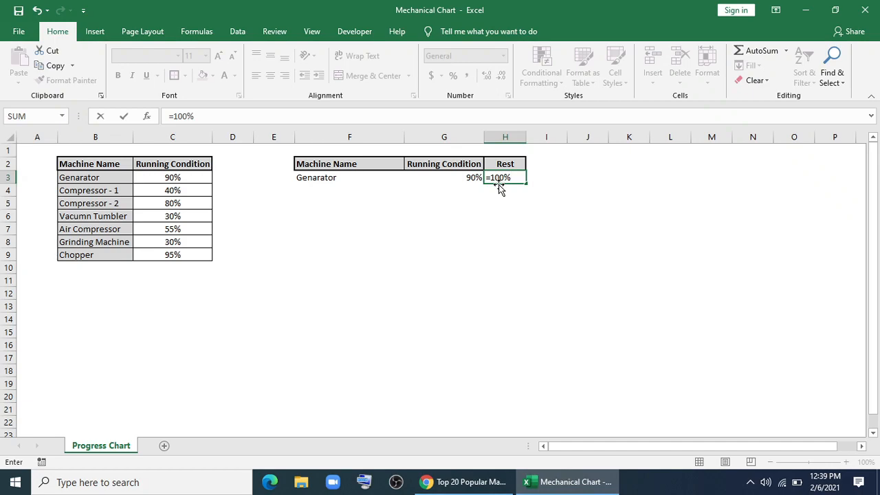
key(Return)
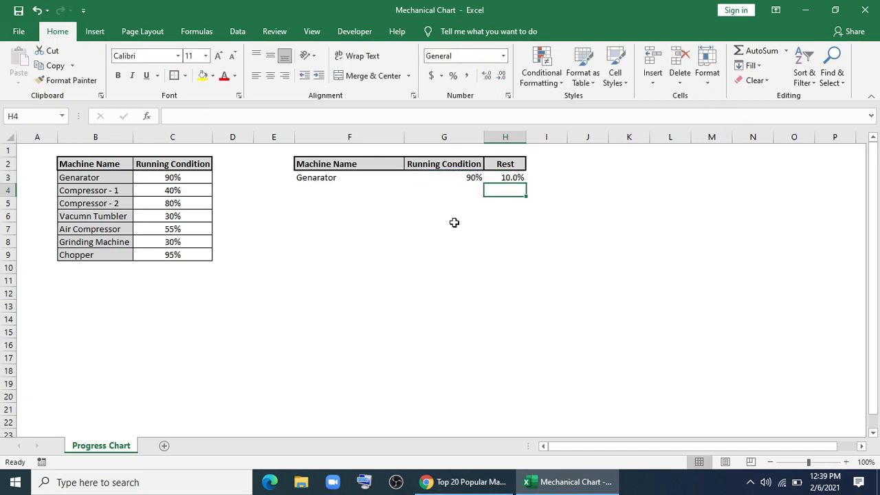
click(349, 177)
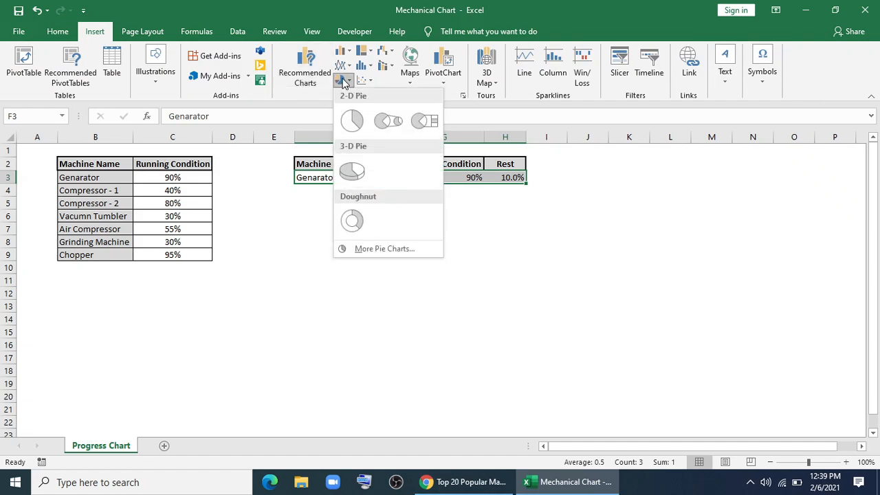
Step: Insert a doughnut chart from F3:H3 showing 90% against 10%
click(351, 220)
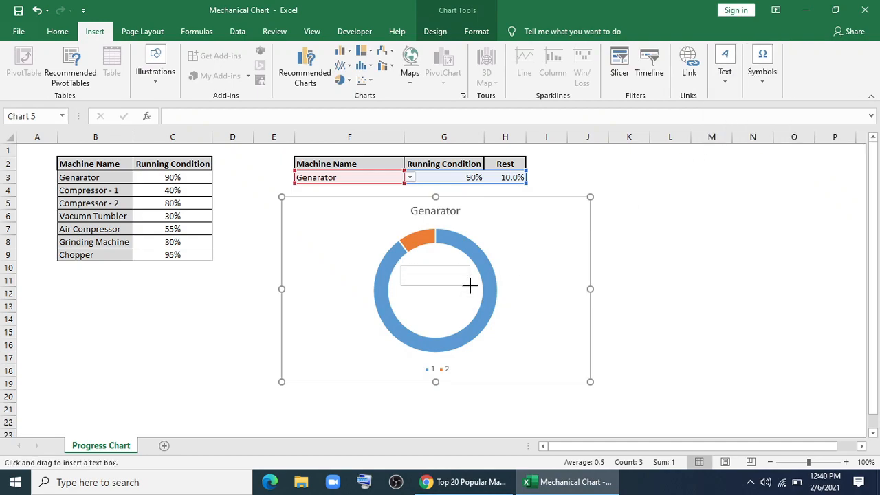
Step: Add centre text boxes linked to $G$3 (90%) and $F$3 (Genarator)
drag(404, 269, 470, 300)
text(='Progress Chart'!$G$3)
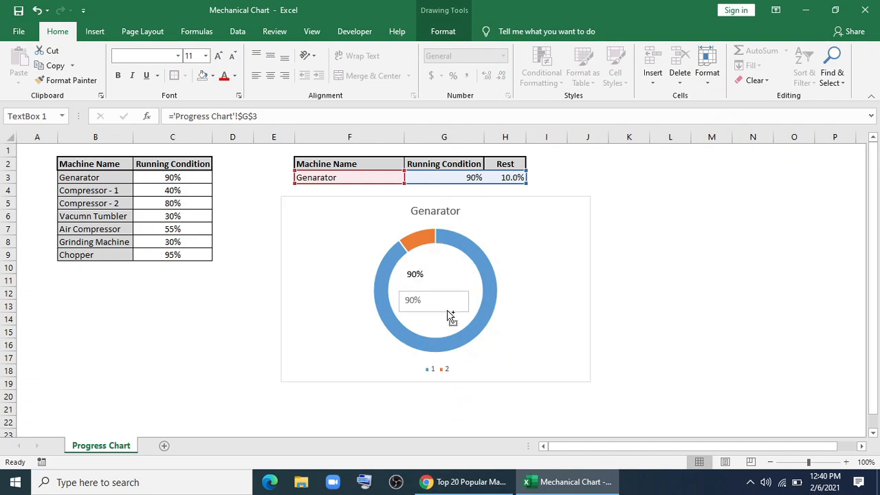
click(433, 300)
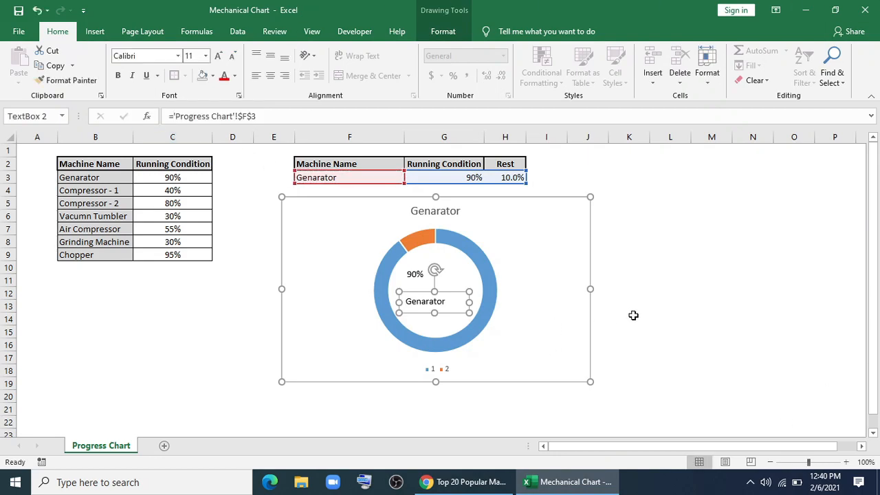
click(435, 211)
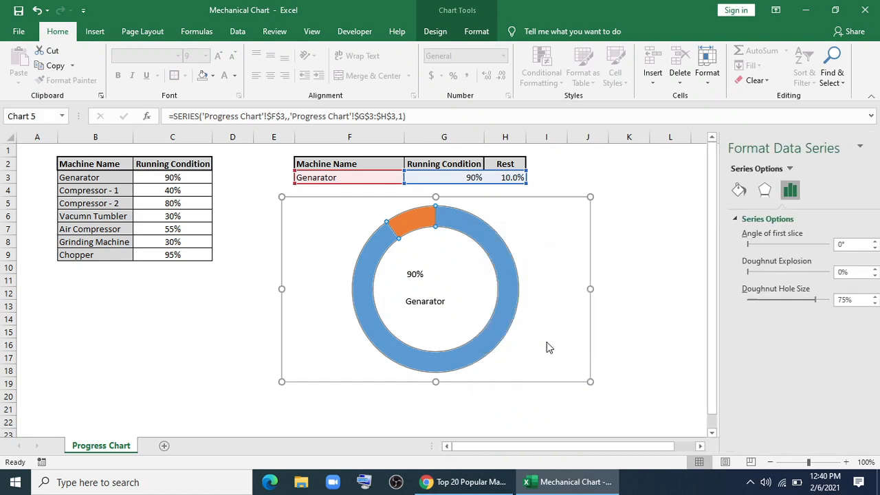
Step: Raise the Doughnut Hole Size to about 81% for a thinner ring
drag(790, 300, 797, 300)
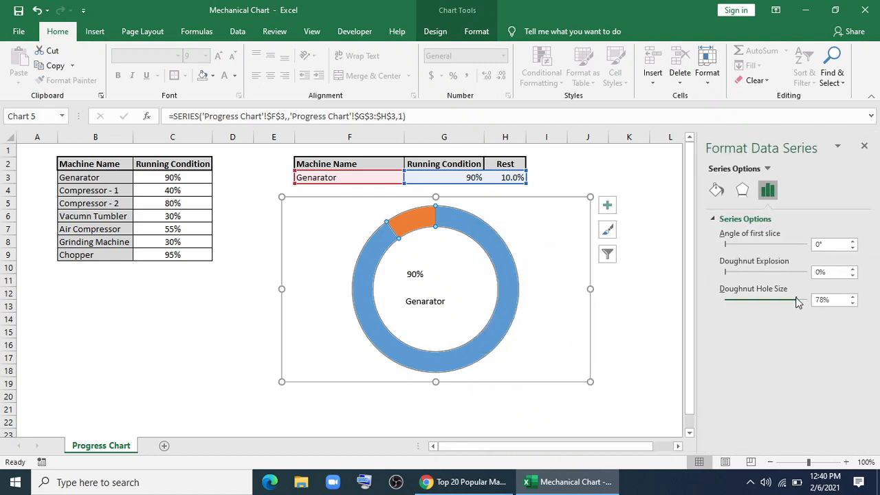
drag(780, 300, 797, 299)
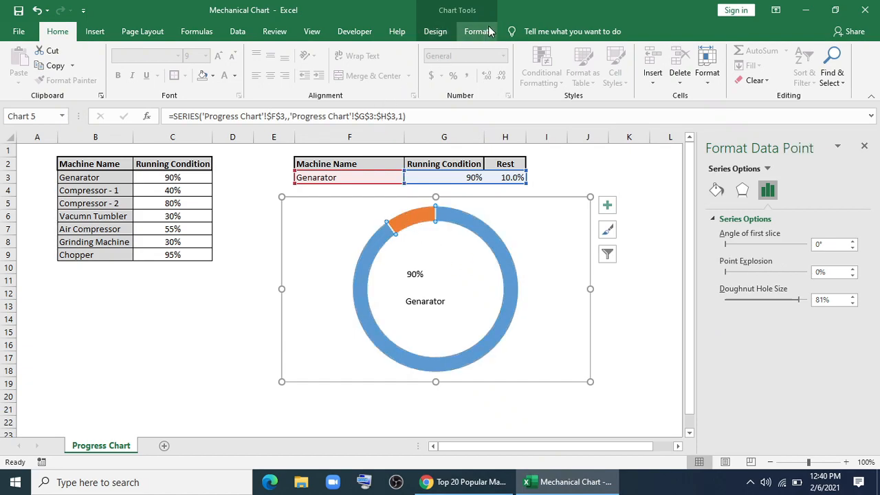
Step: Set the rest slice to No Fill and No Outline, then clear the ring's solid fill
click(369, 49)
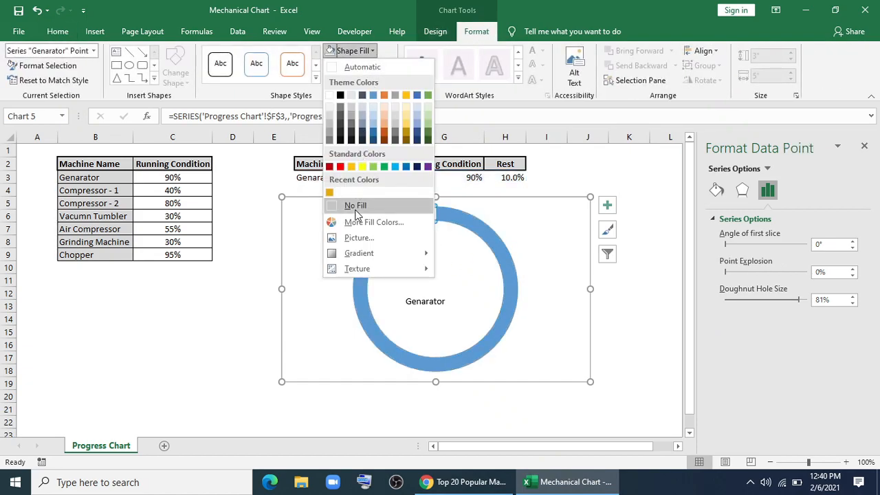
click(356, 66)
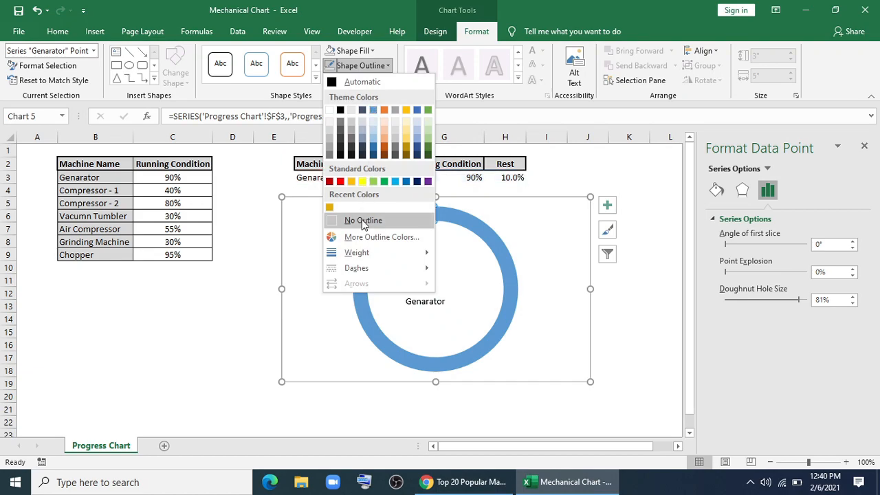
click(353, 80)
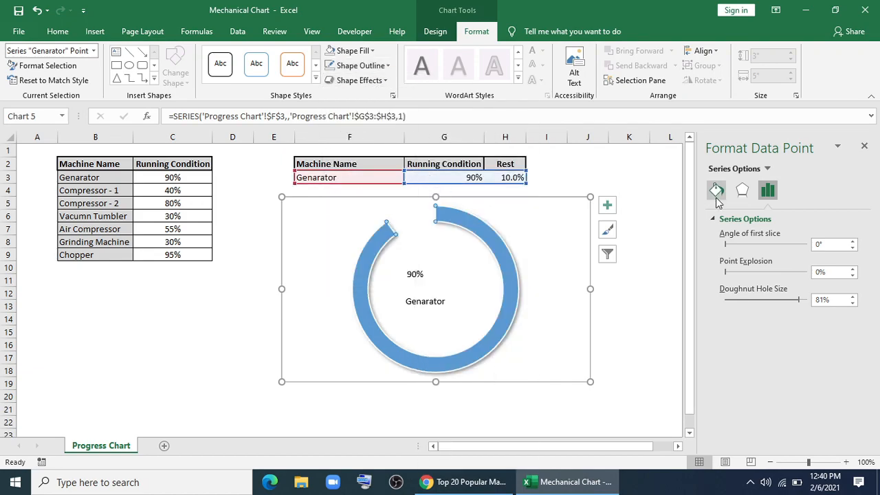
click(714, 190)
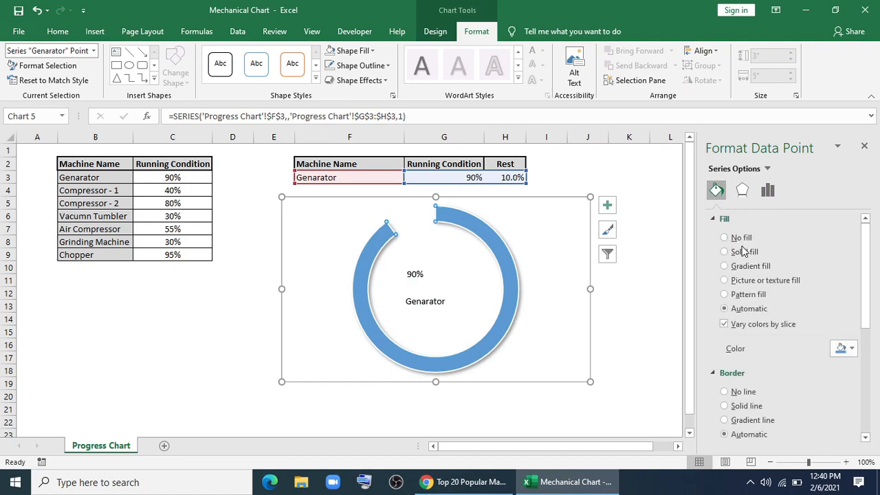
click(722, 250)
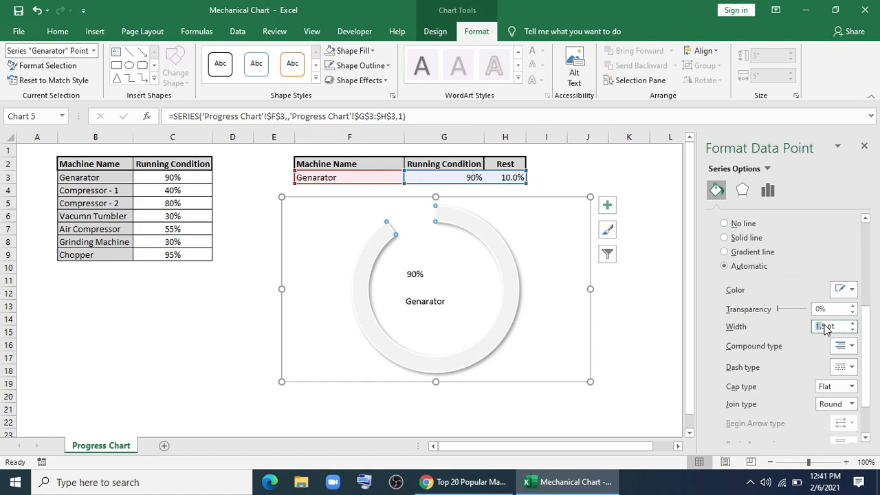
Step: Give the ring a 12 pt dashed border with a black gradient line
click(723, 236)
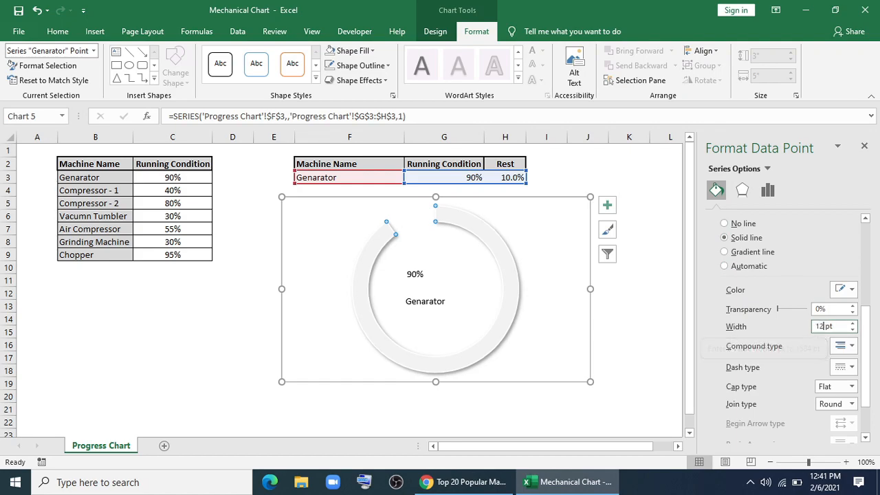
scroll(down, 3)
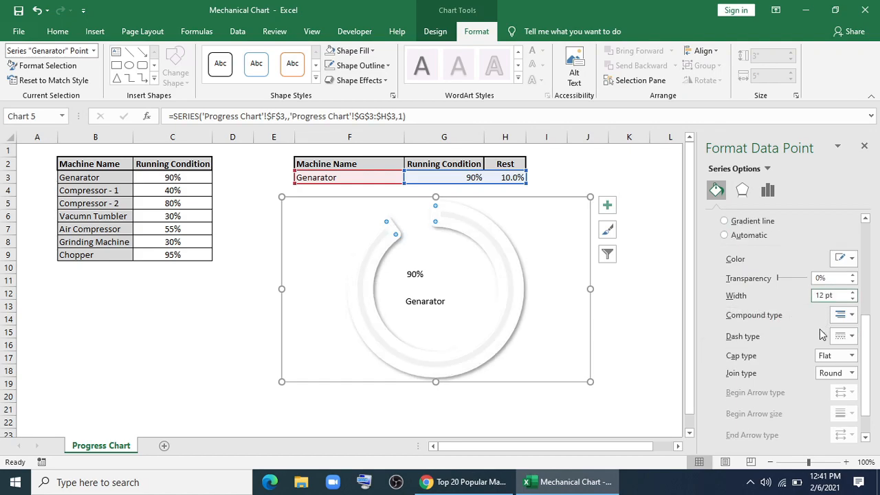
click(852, 335)
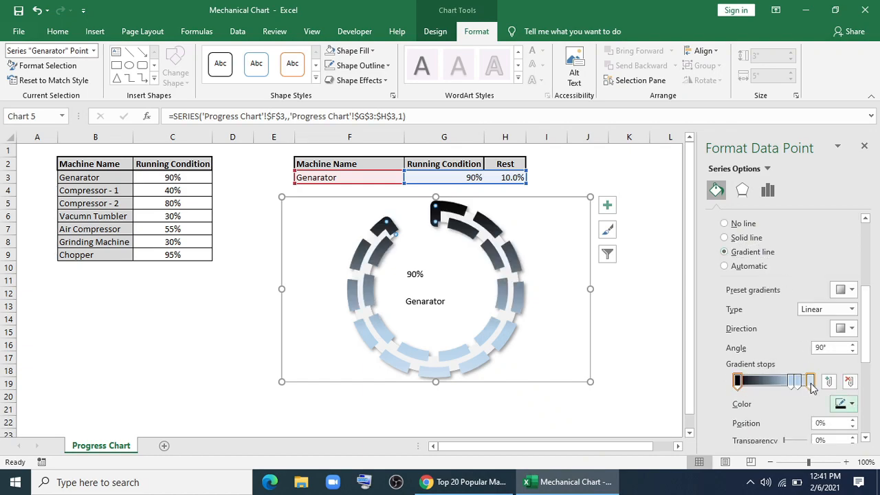
drag(810, 380, 775, 380)
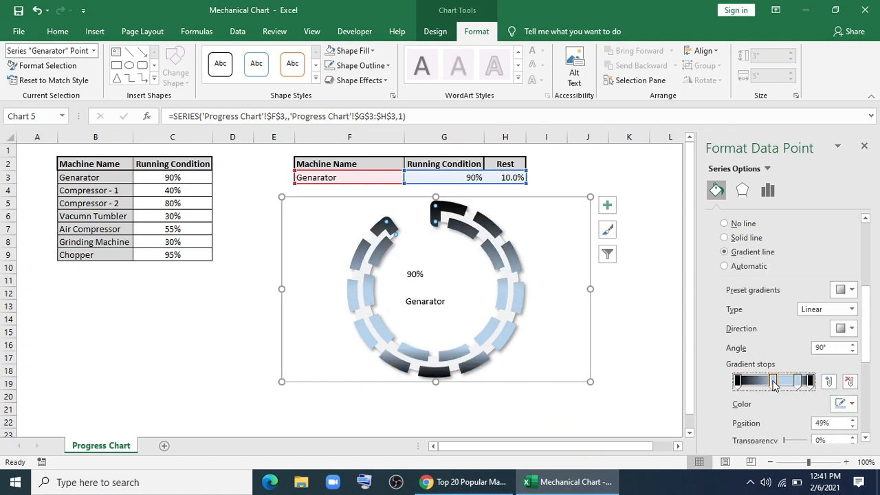
click(852, 404)
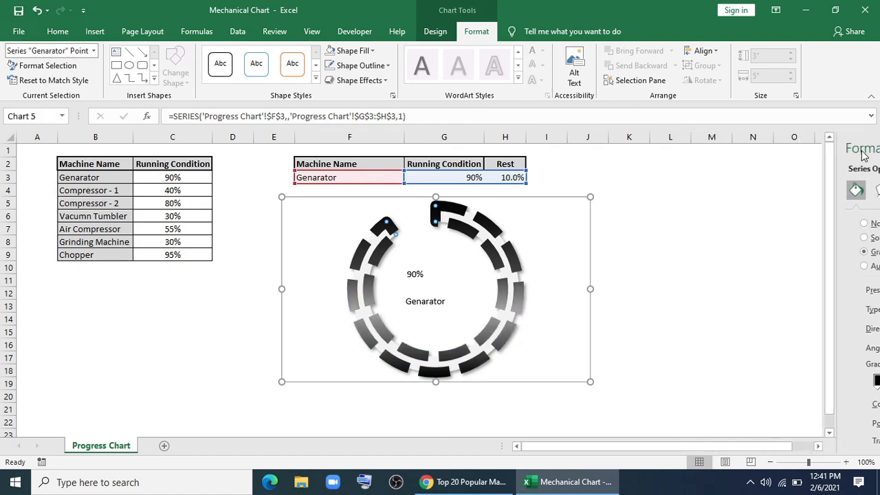
Step: Format the 90% and Genarator labels large and bold with no shape outline, then reposition the chart
click(712, 280)
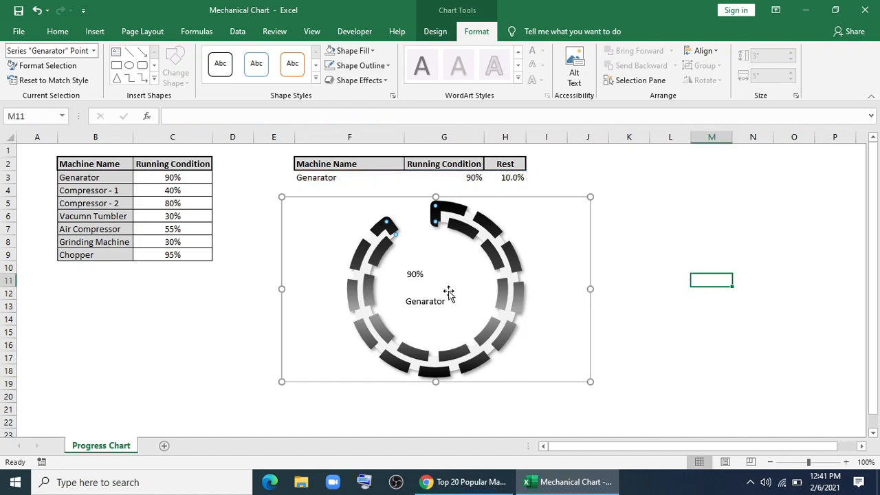
click(415, 273)
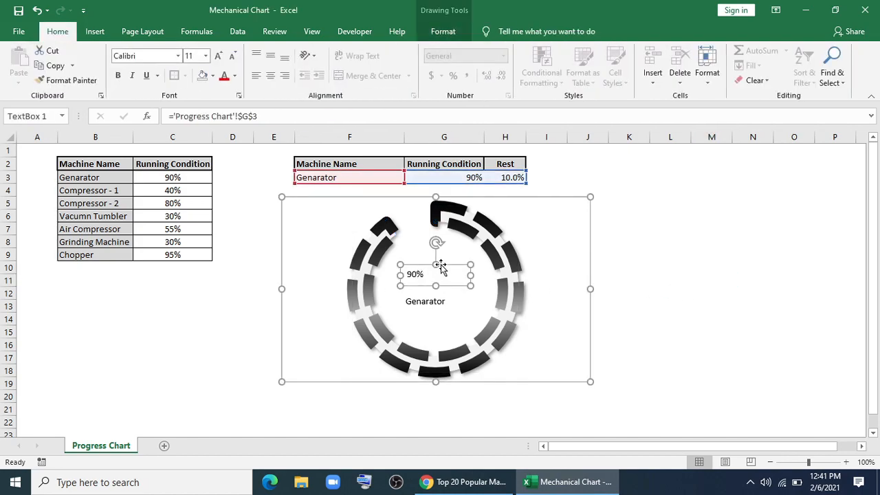
click(425, 301)
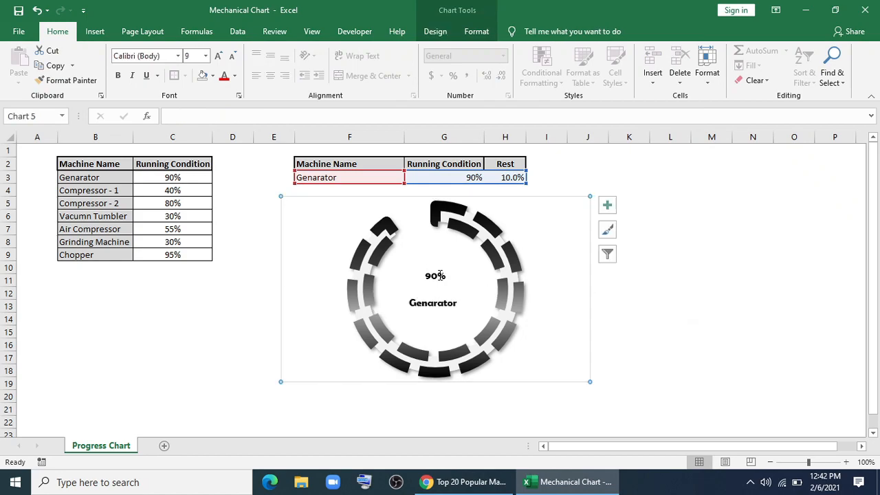
click(322, 66)
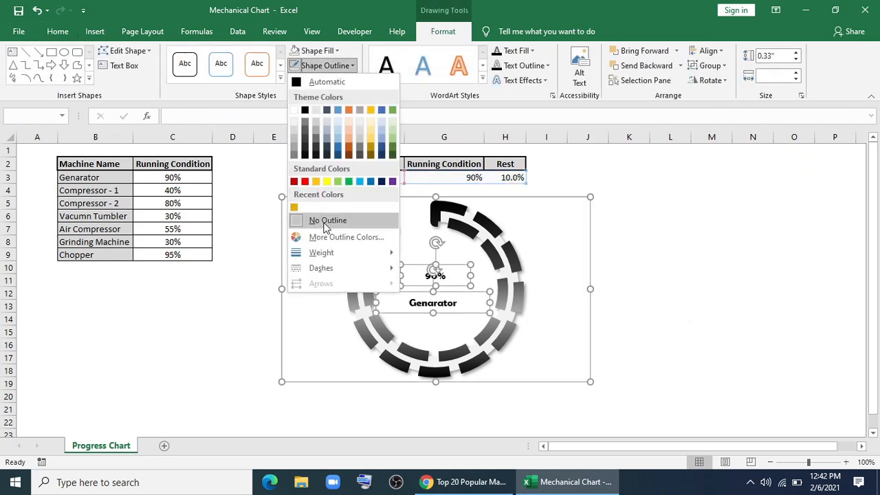
click(327, 220)
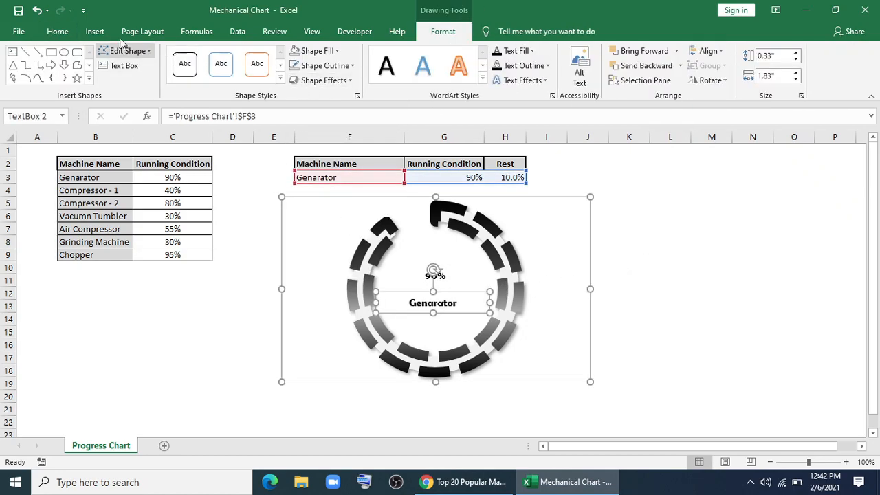
click(434, 275)
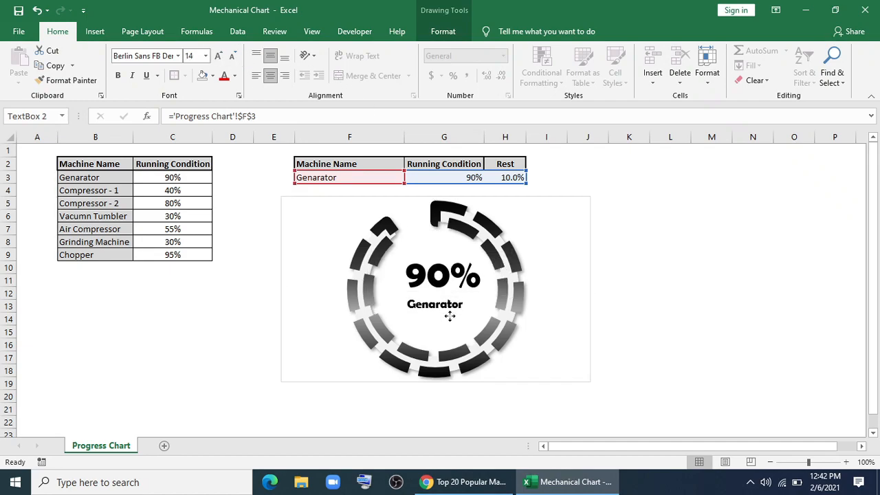
click(437, 305)
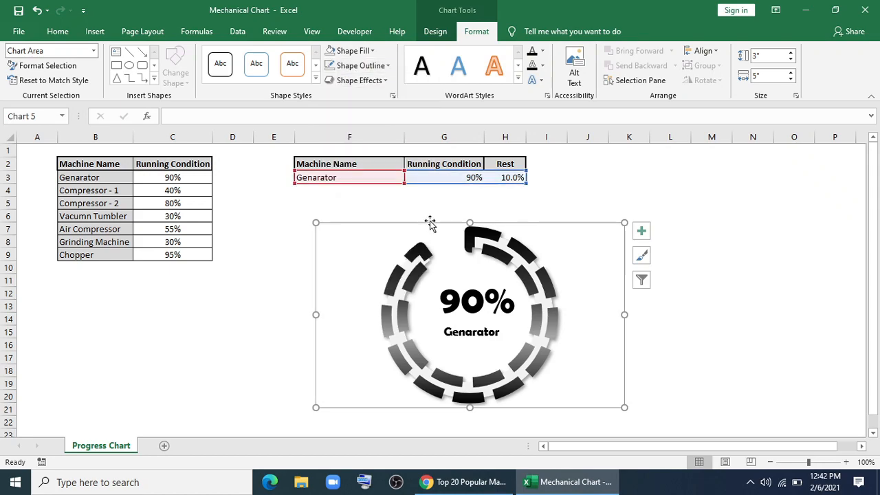
Step: Pick Compressor - 1, Vacumn Tumbler, then Grinding Machine in F3, the chart showing 30%
click(349, 176)
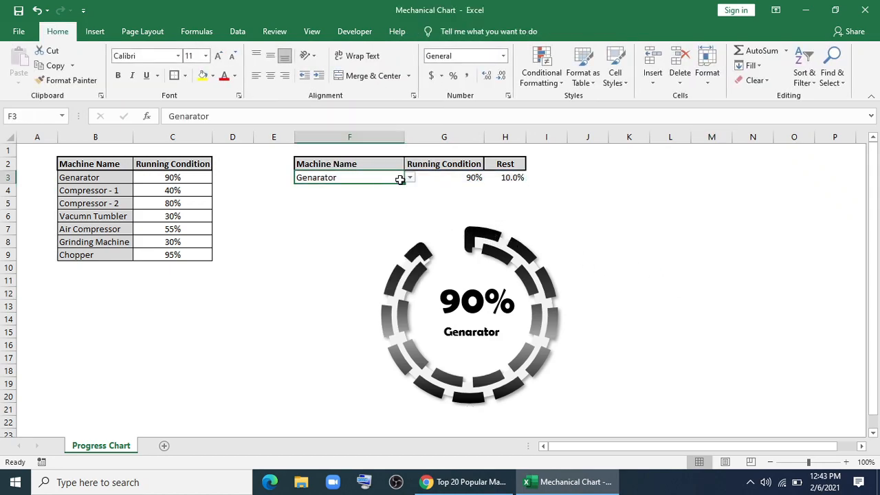
click(410, 177)
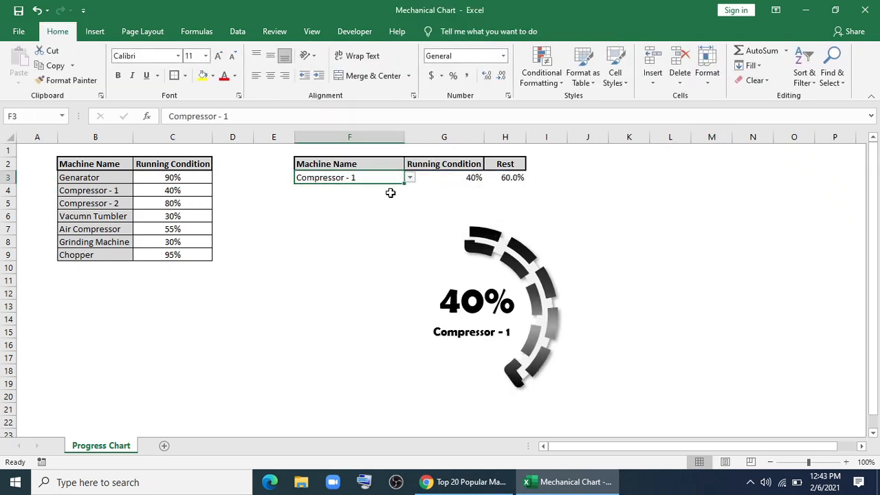
click(409, 177)
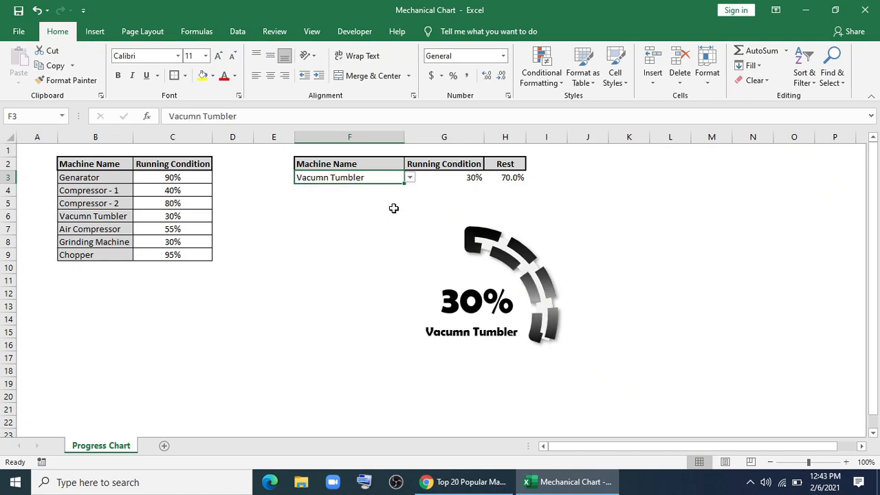
click(410, 178)
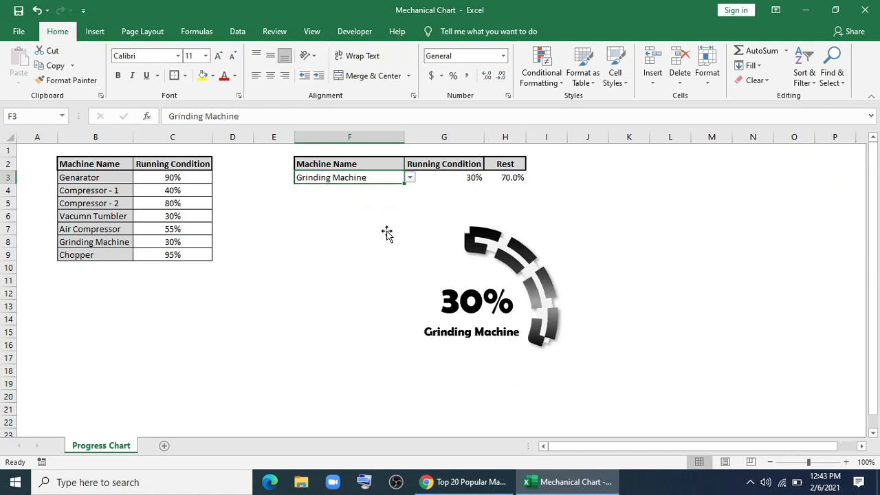
mouse_move(359, 241)
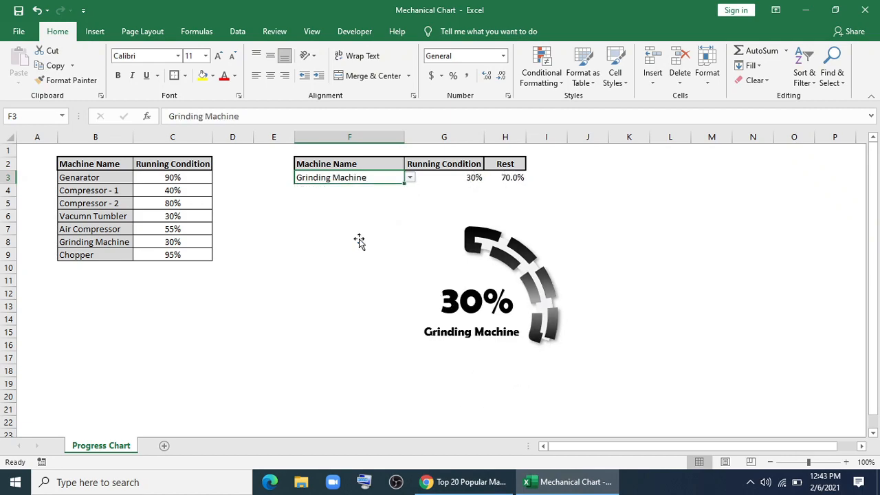